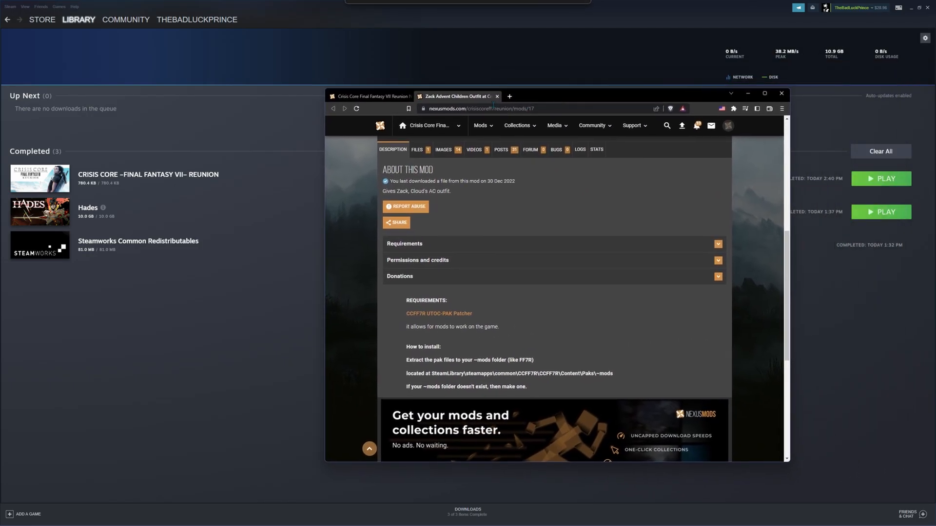
# - Return to the latest Crisis Core mods list and open the Zack Advent Children Outfit mod page
pyautogui.click(367, 96)
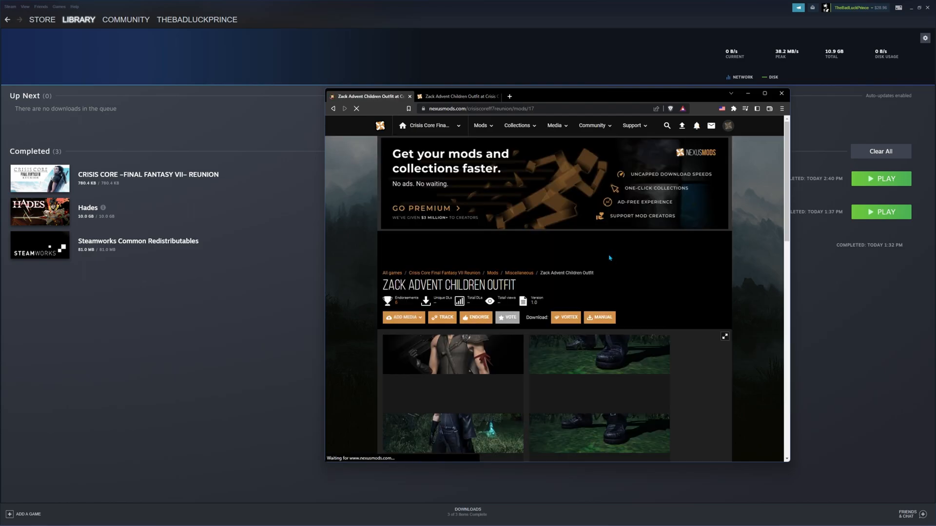
pyautogui.scroll(-3)
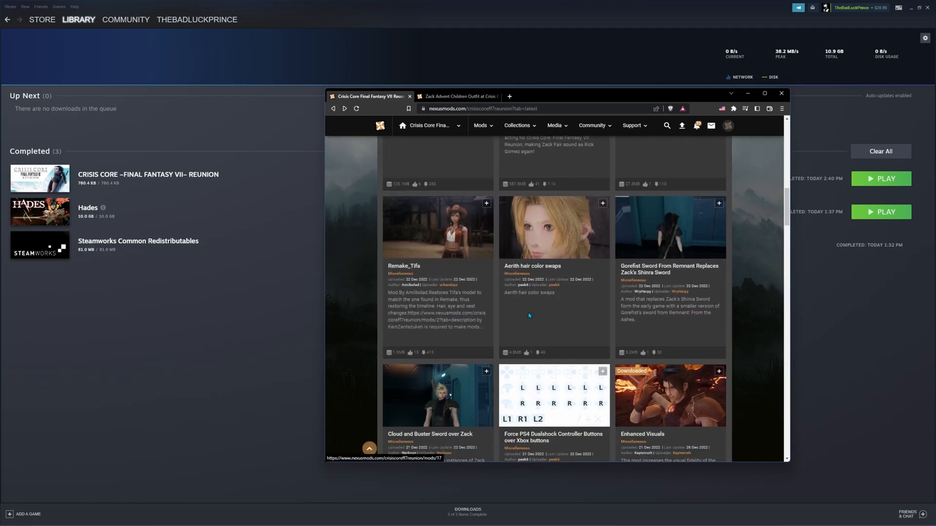
pyautogui.scroll(3)
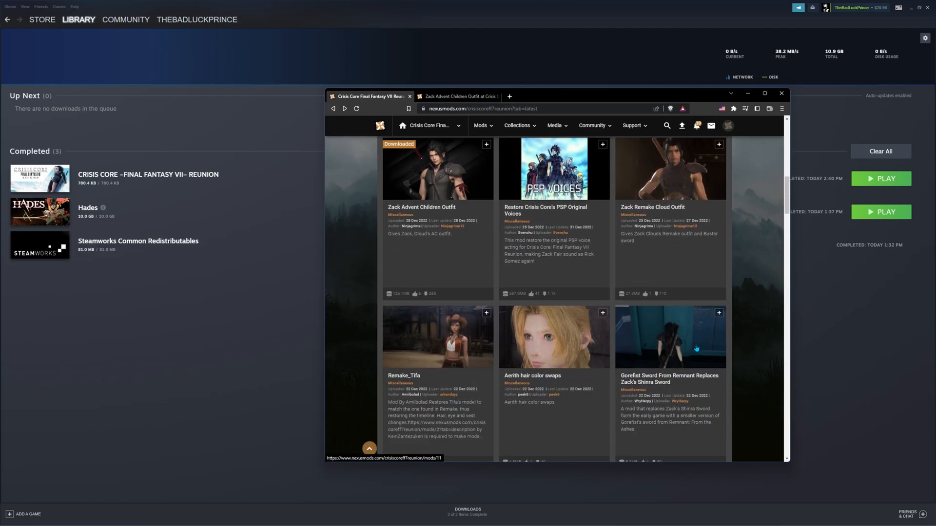
pyautogui.scroll(3)
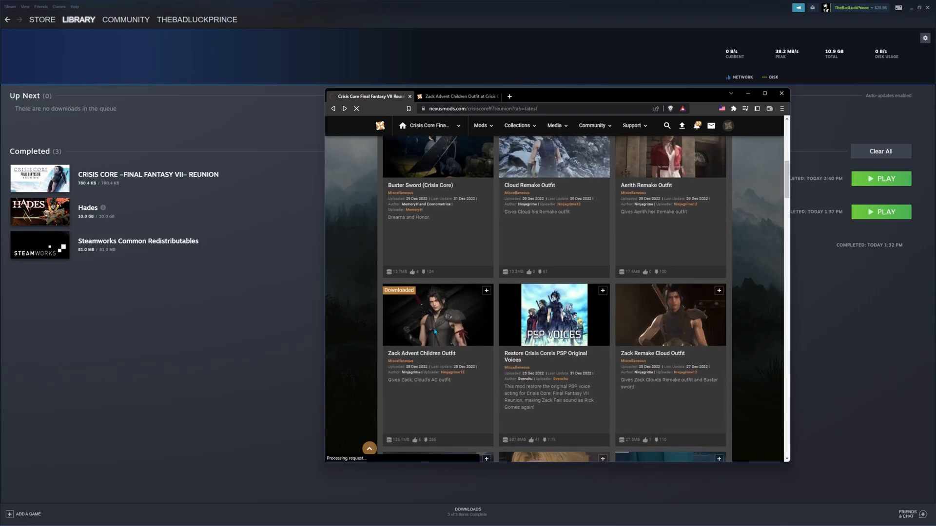
pyautogui.click(436, 314)
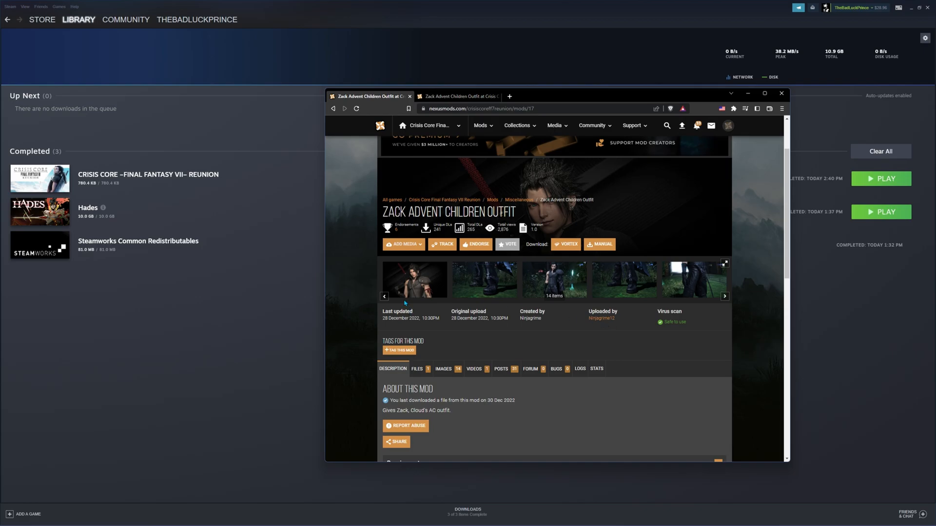
pyautogui.moveTo(250, 329)
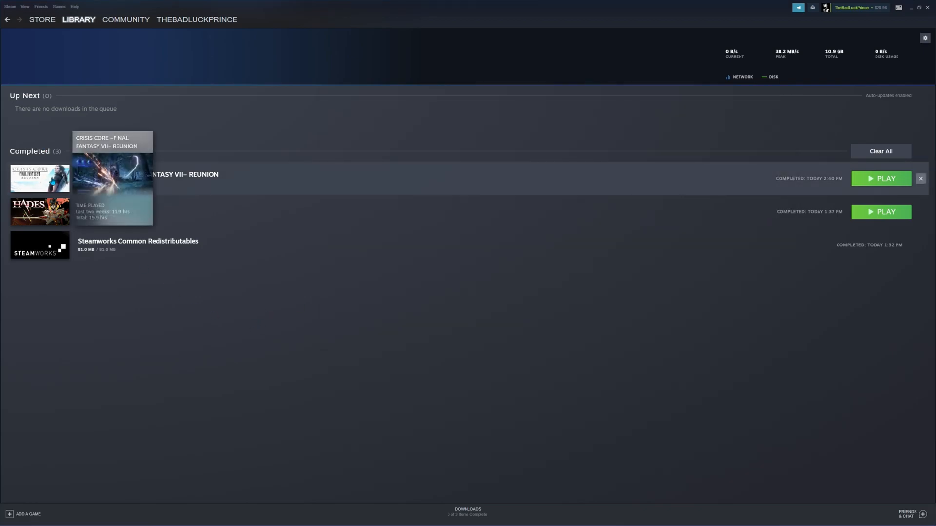
pyautogui.moveTo(134, 210)
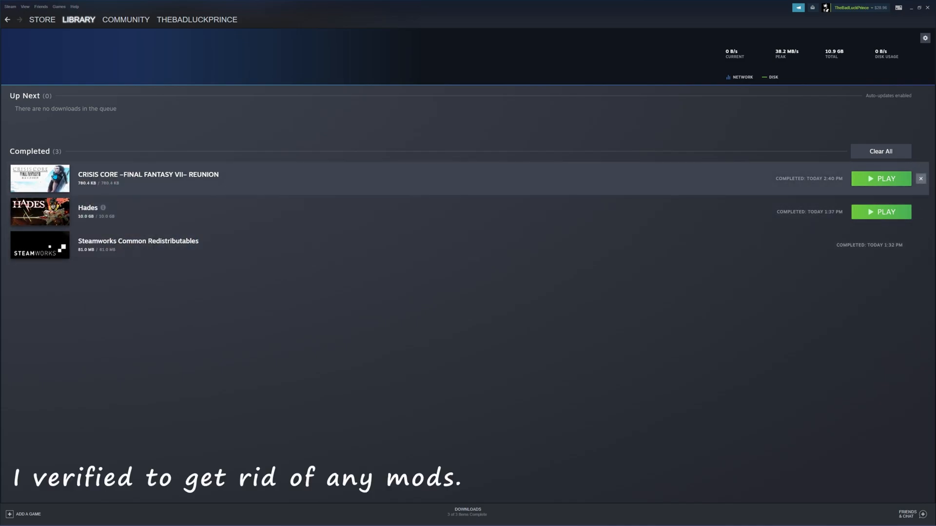
# - Go to the Steam Library and select CRISIS CORE –FINAL FANTASY VII– REUNION
pyautogui.click(78, 19)
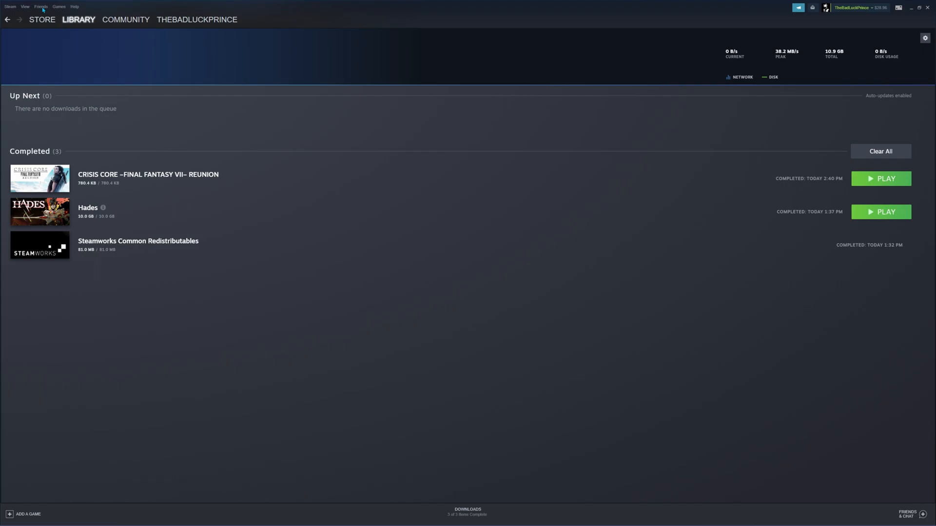
pyautogui.click(78, 19)
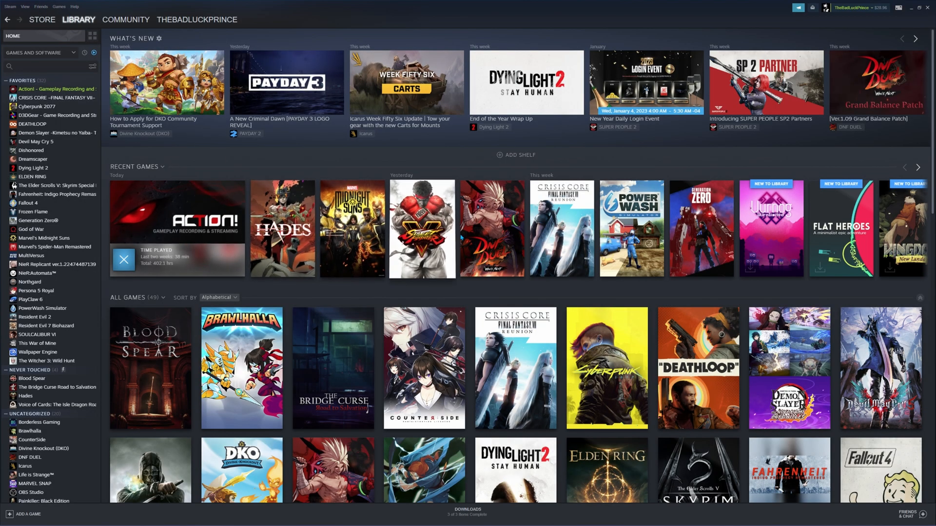
pyautogui.click(57, 97)
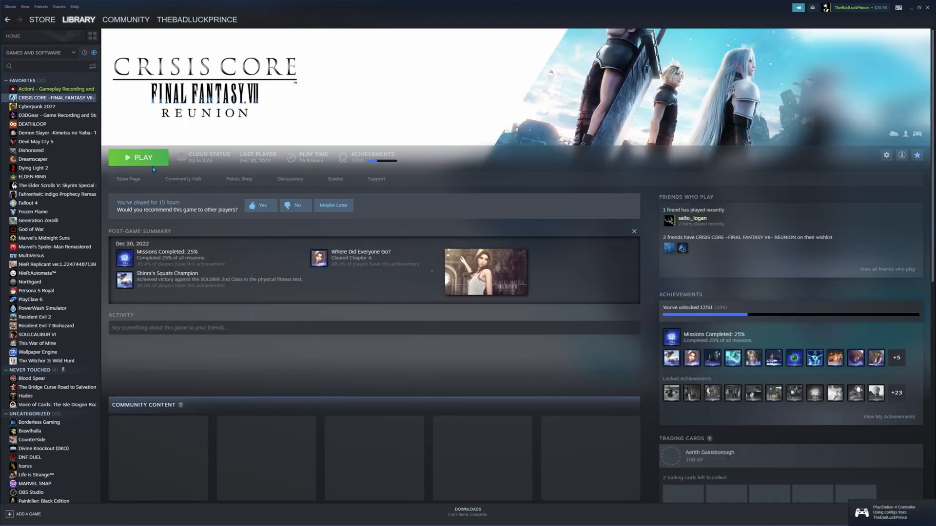
# - Play Crisis Core until the New Game/Continue title menu, then show the window switcher
pyautogui.click(143, 157)
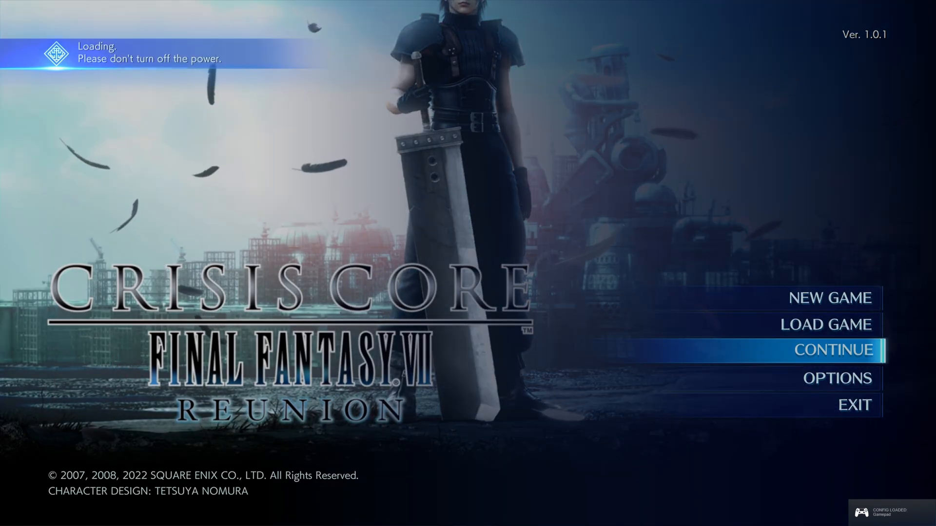
pyautogui.click(833, 350)
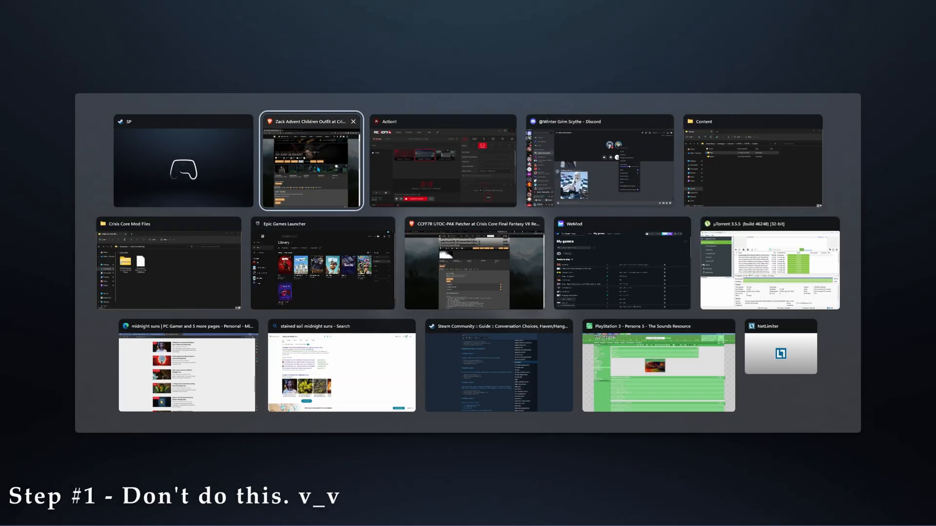
# - Switch to the outfit mod page and scroll to its Requirements and How to install text
pyautogui.click(311, 161)
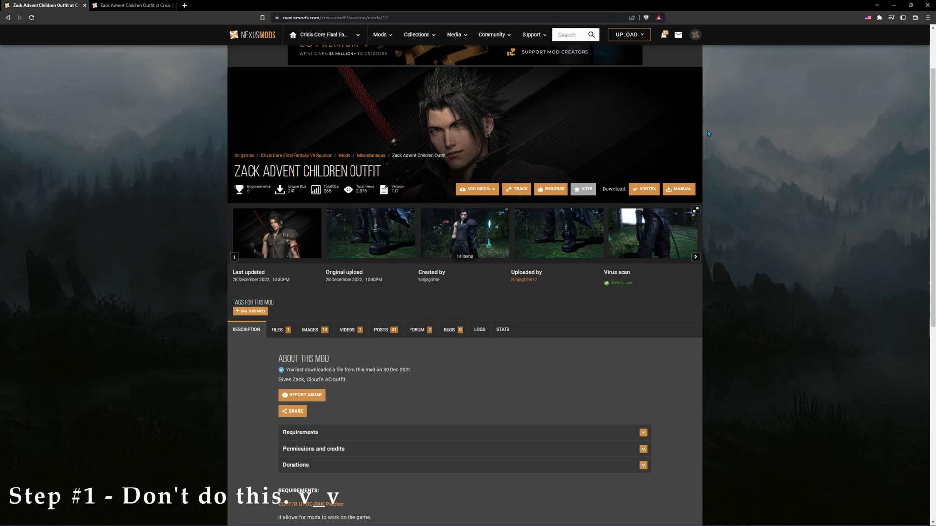
pyautogui.scroll(-3)
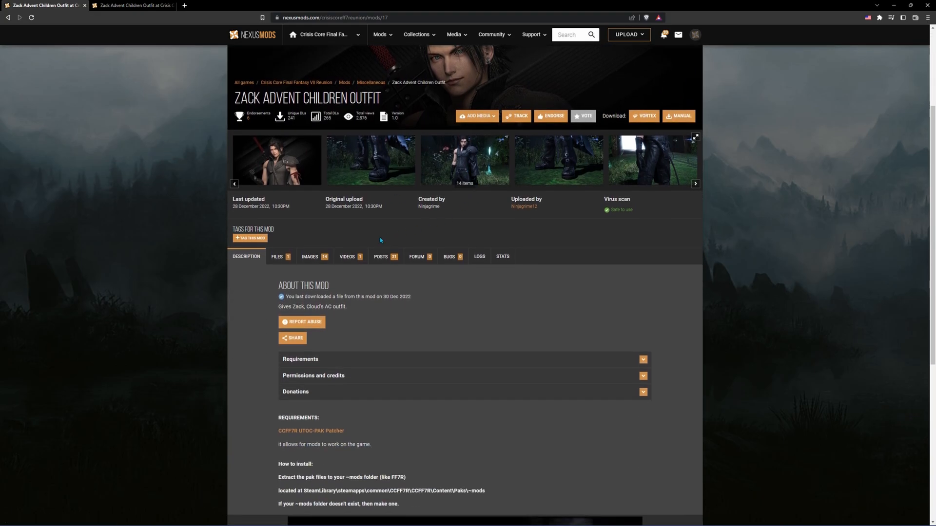
pyautogui.moveTo(134, 251)
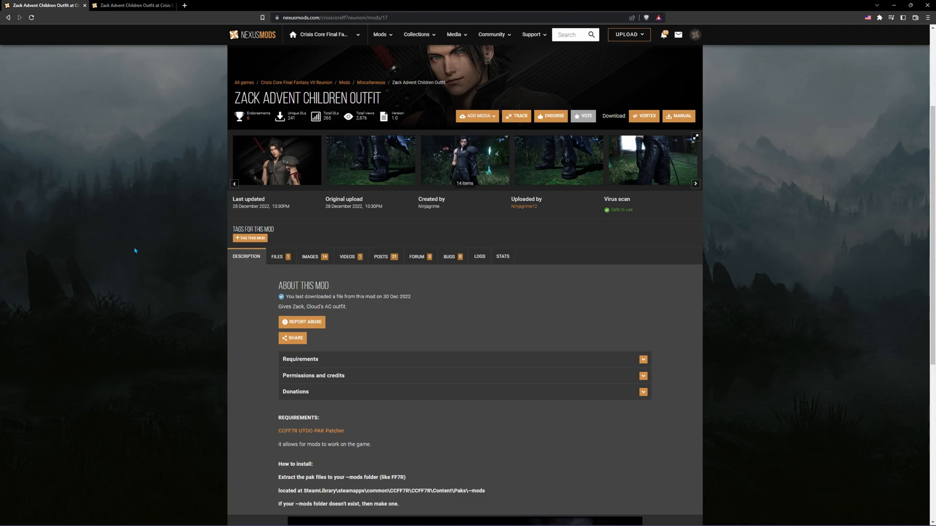
pyautogui.scroll(-3)
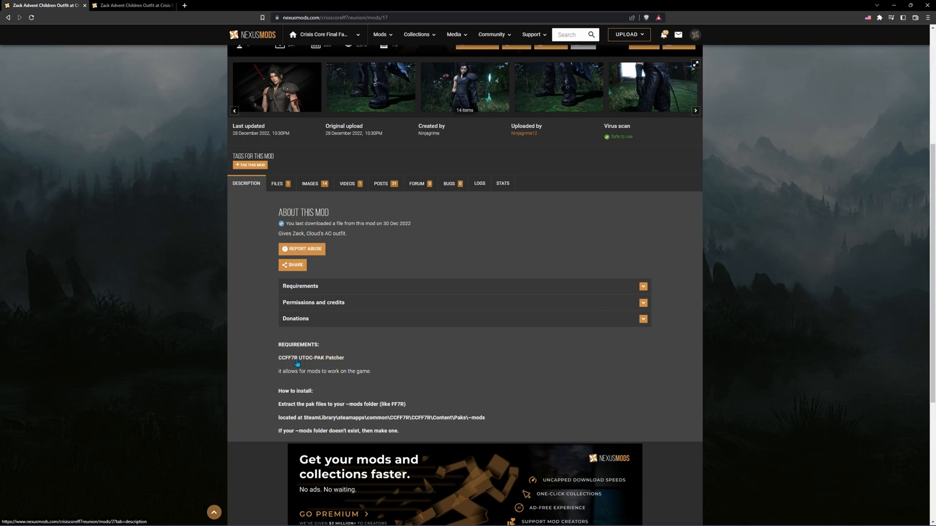
pyautogui.moveTo(134, 25)
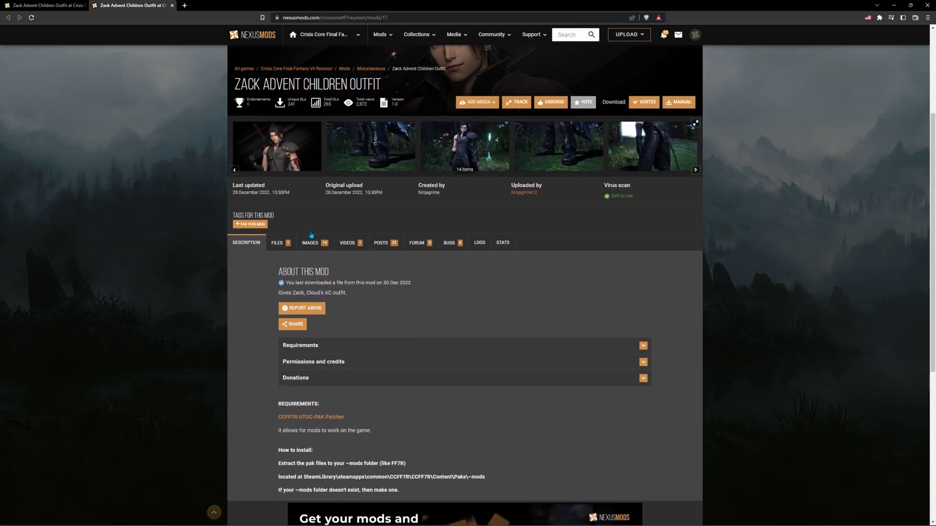
pyautogui.moveTo(311, 234)
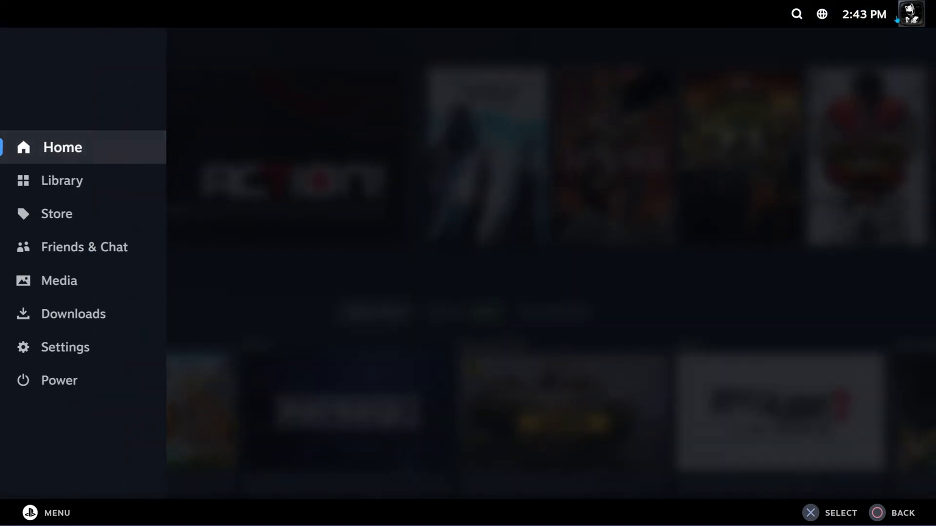
# - Exit Big Picture and browse Crisis Core's local files to open its install folder
pyautogui.click(59, 380)
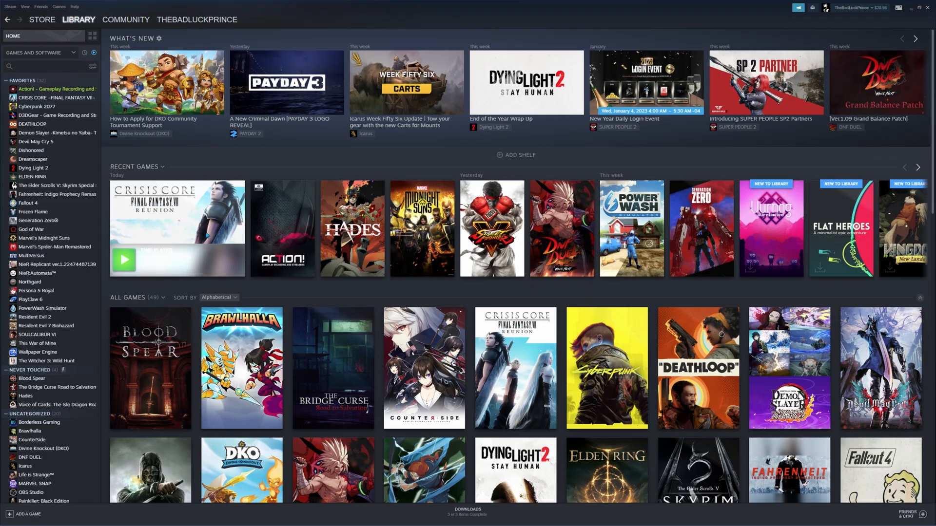
pyautogui.click(347, 222)
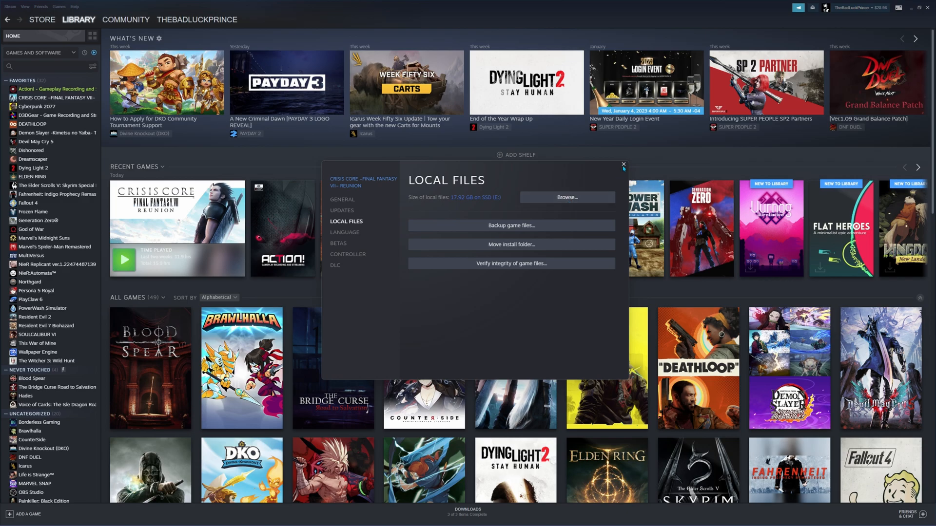
pyautogui.click(623, 164)
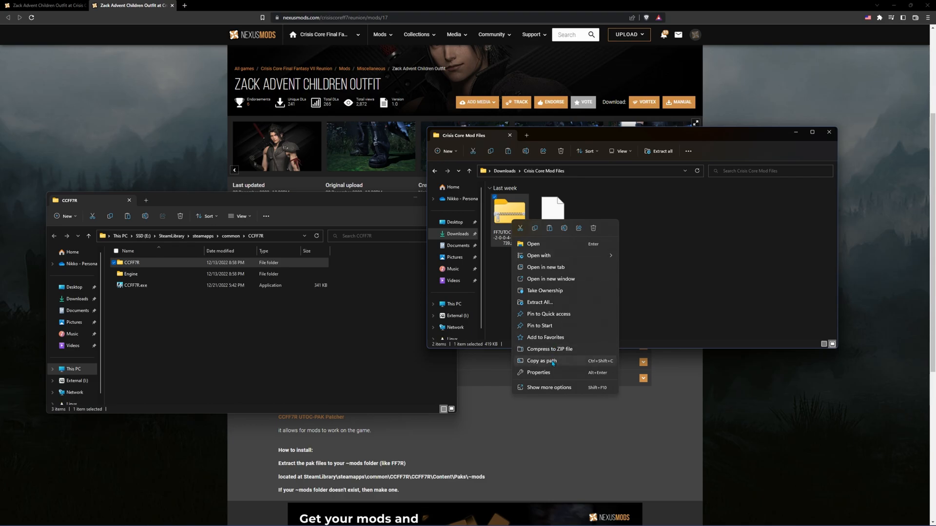
# - Extract the UTOC-PAK patcher zip and the Zack Advent Pack archive into their own folders
pyautogui.rightClick(550, 212)
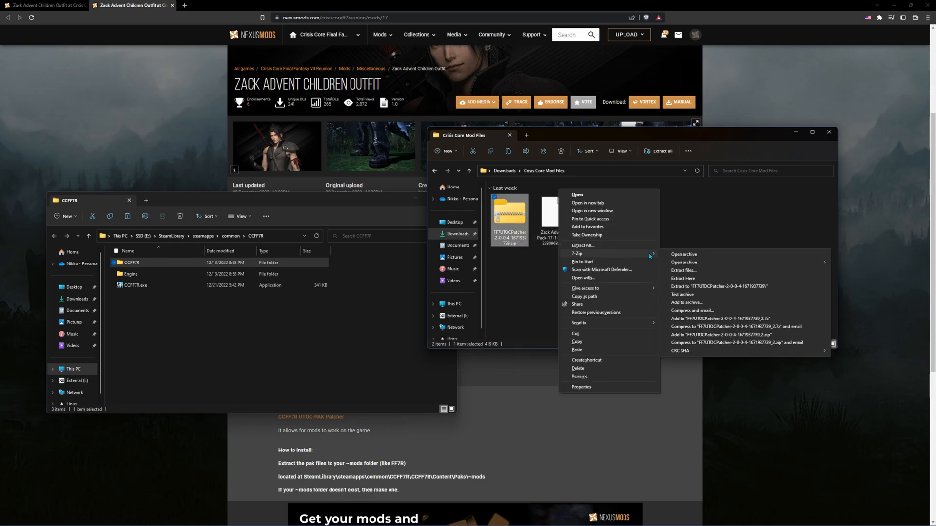
pyautogui.click(510, 218)
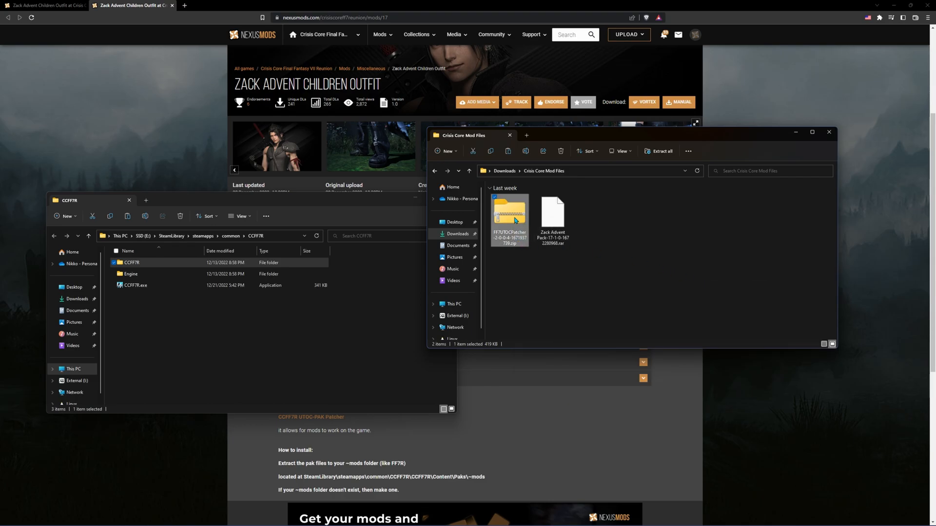
pyautogui.rightClick(552, 281)
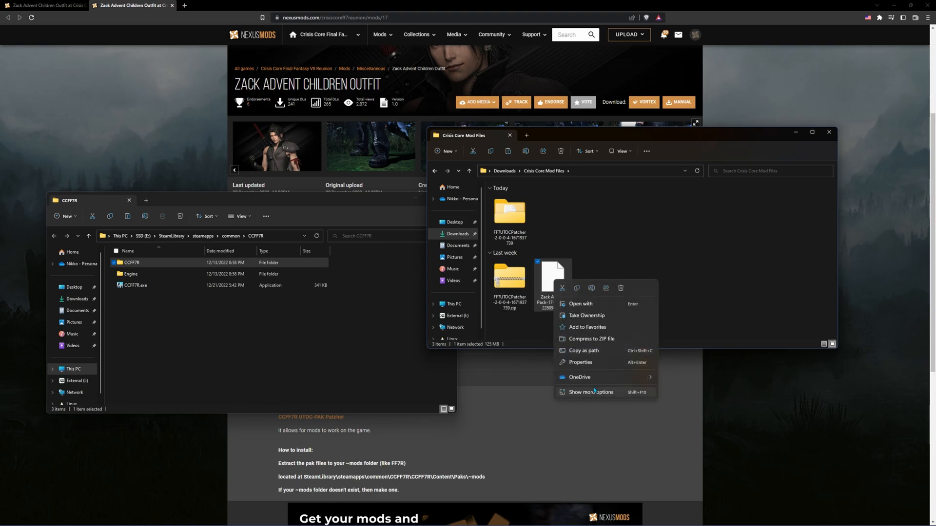
pyautogui.click(590, 392)
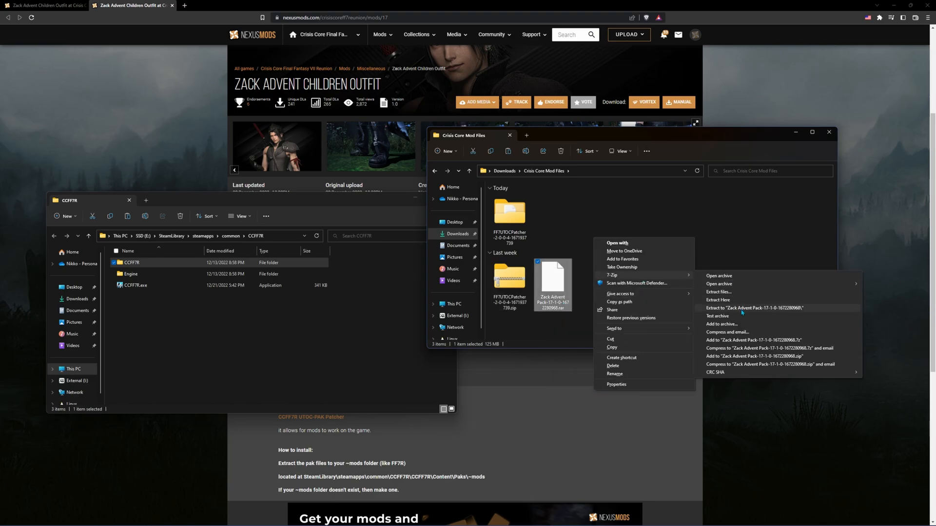
pyautogui.click(755, 308)
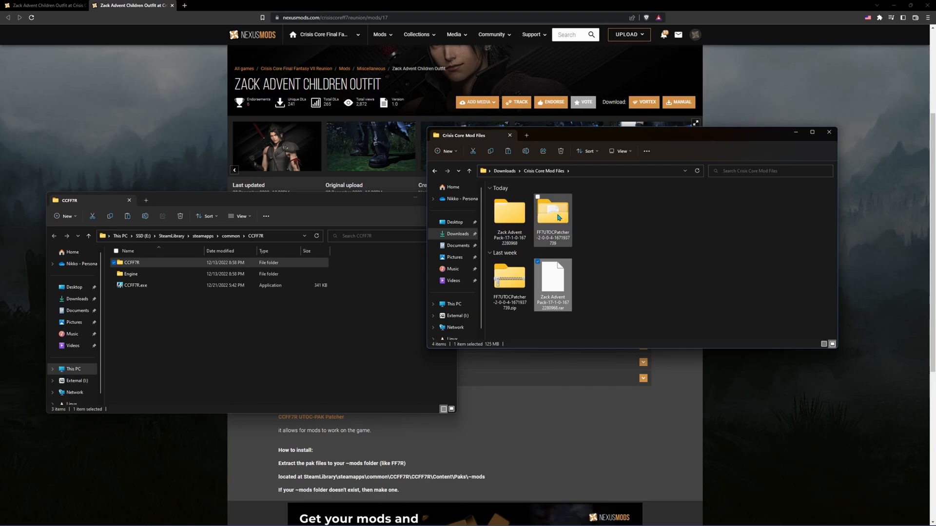
# - Open Advent Zack Complete, select Angeal Fix, and enter the game's inner CCFF7R folder
pyautogui.doubleClick(508, 212)
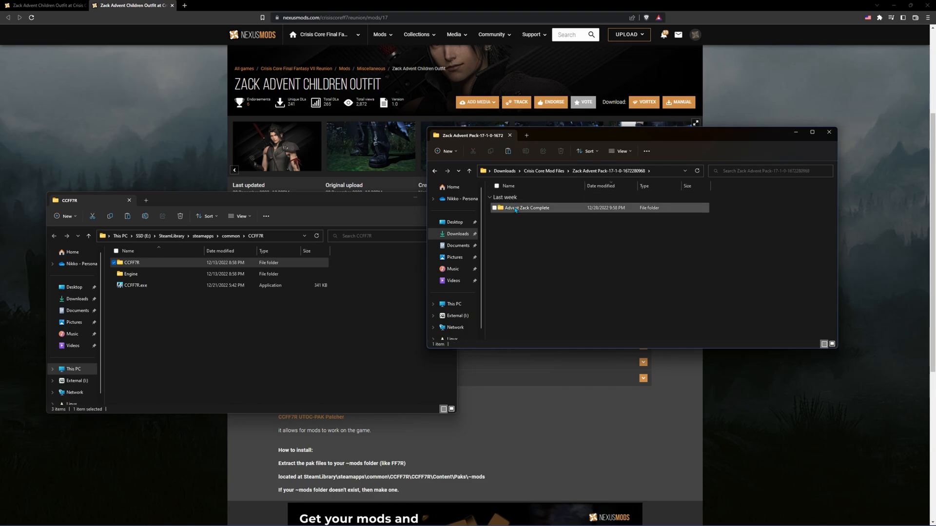
pyautogui.doubleClick(527, 208)
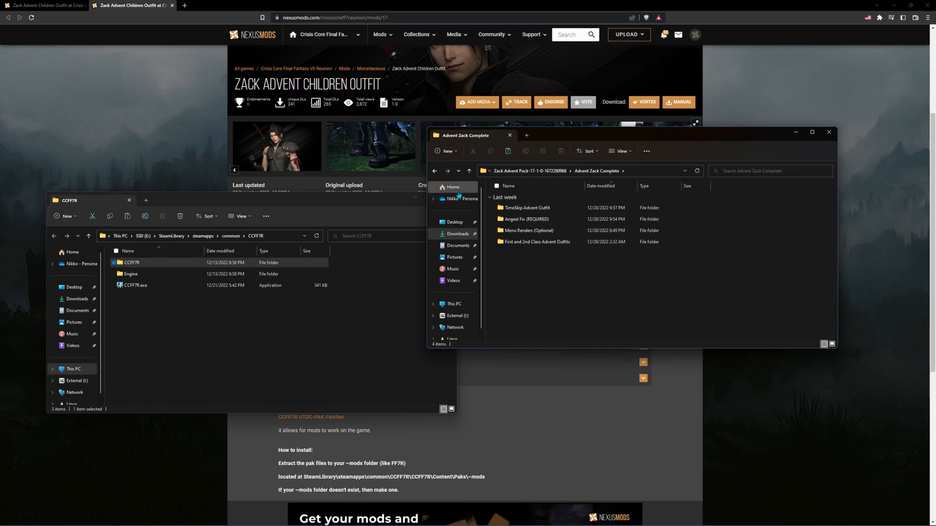
pyautogui.click(526, 219)
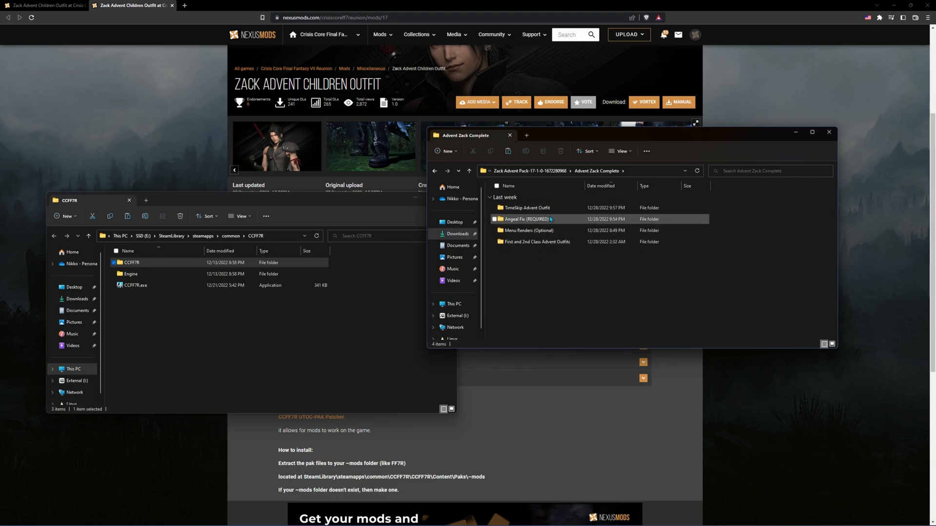
pyautogui.click(527, 208)
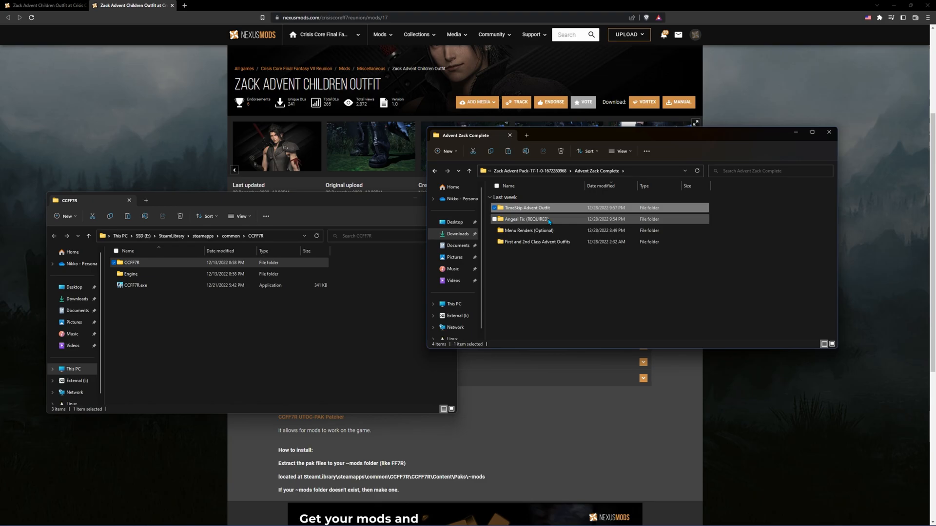
pyautogui.click(528, 219)
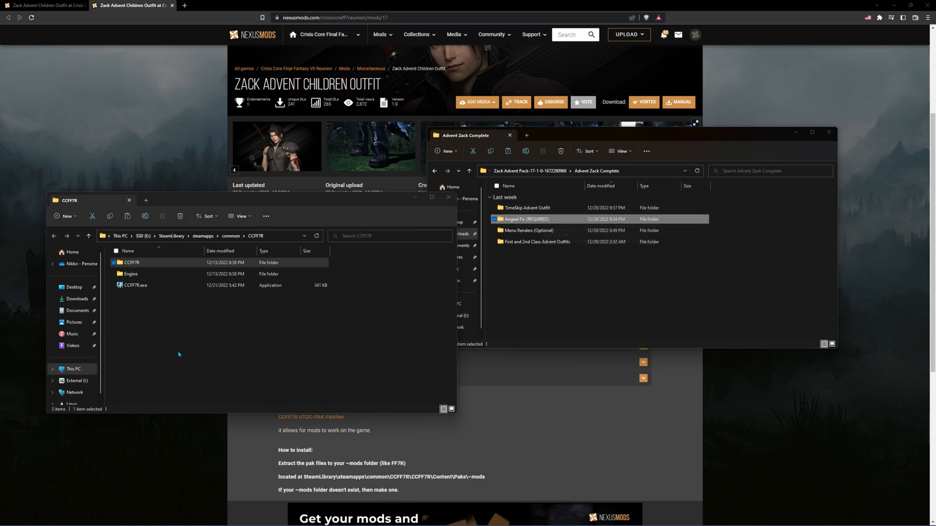
pyautogui.doubleClick(132, 263)
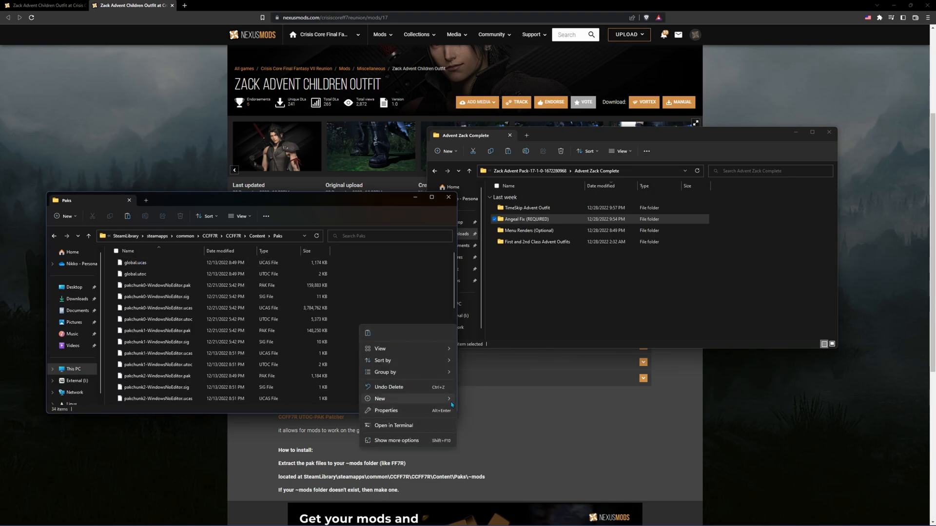
# - Create a ~mods folder in Paks and copy the Angeal Fix and Menu Renders files into it
pyautogui.click(380, 398)
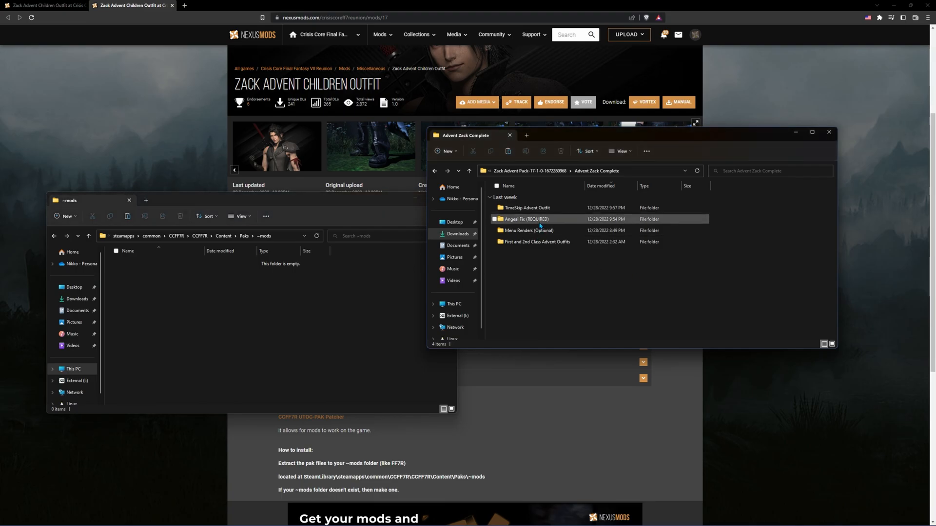
pyautogui.doubleClick(526, 219)
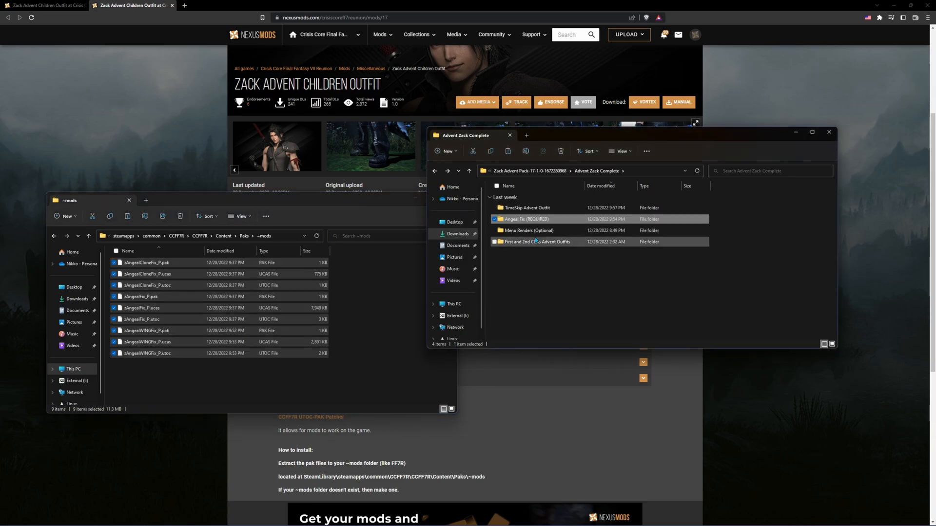
pyautogui.doubleClick(527, 231)
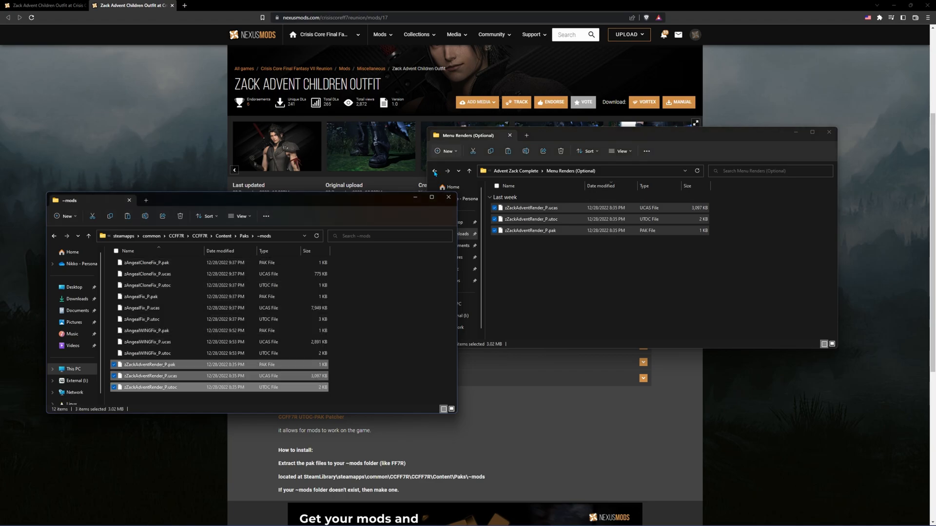
pyautogui.click(433, 172)
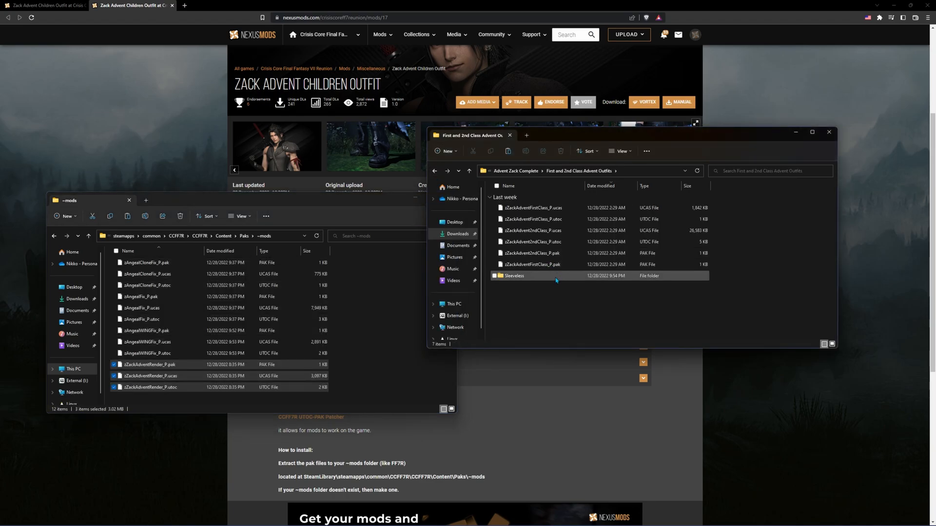
pyautogui.doubleClick(514, 276)
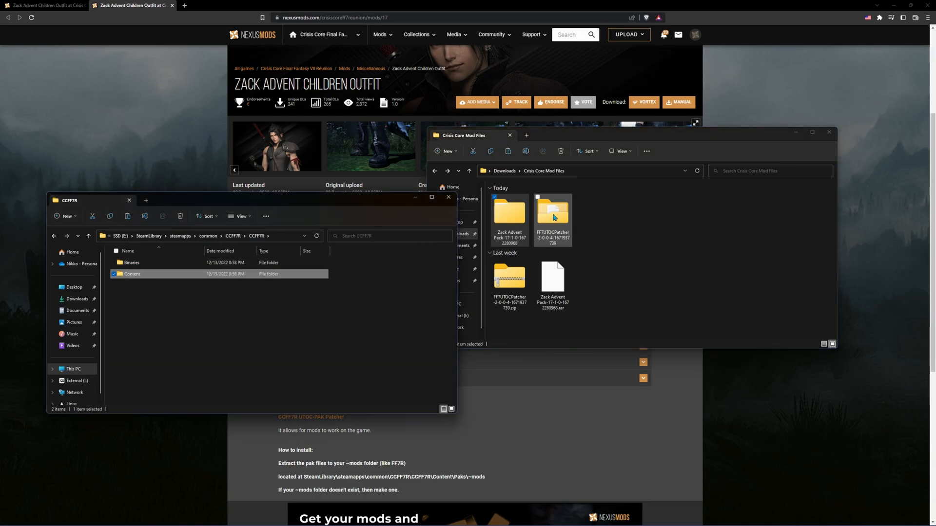
# - Remove the old .bak, copy PakPatcherPO.exe into Binaries\Win64, and run it with admin approval
pyautogui.doubleClick(552, 215)
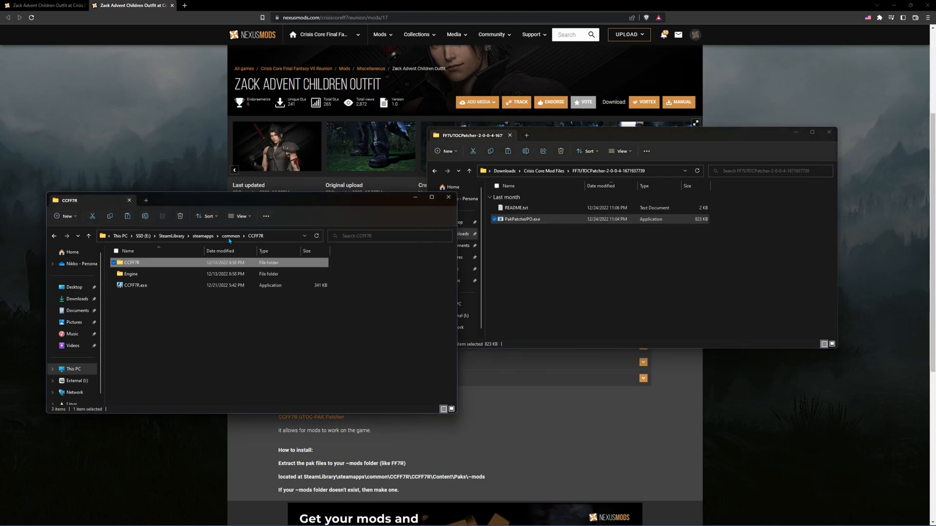
pyautogui.doubleClick(132, 263)
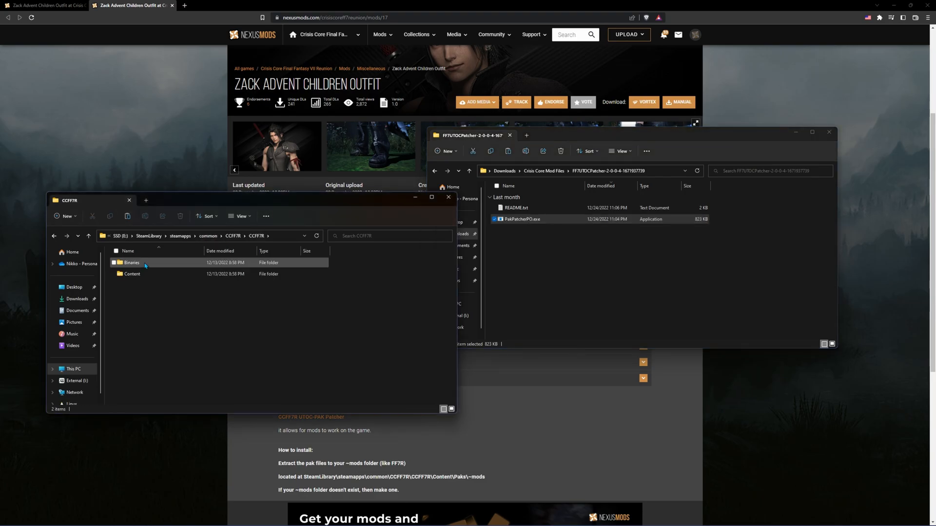
pyautogui.doubleClick(131, 262)
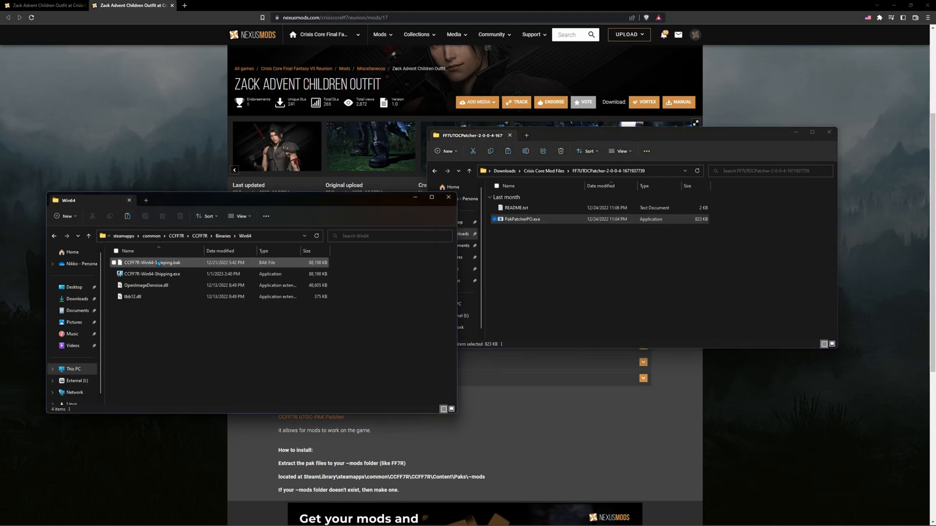
pyautogui.click(152, 263)
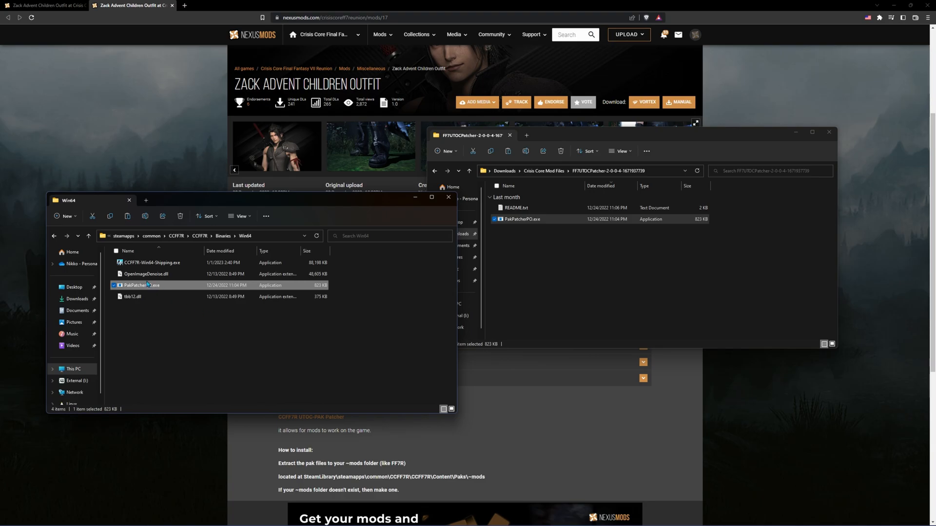
pyautogui.doubleClick(141, 285)
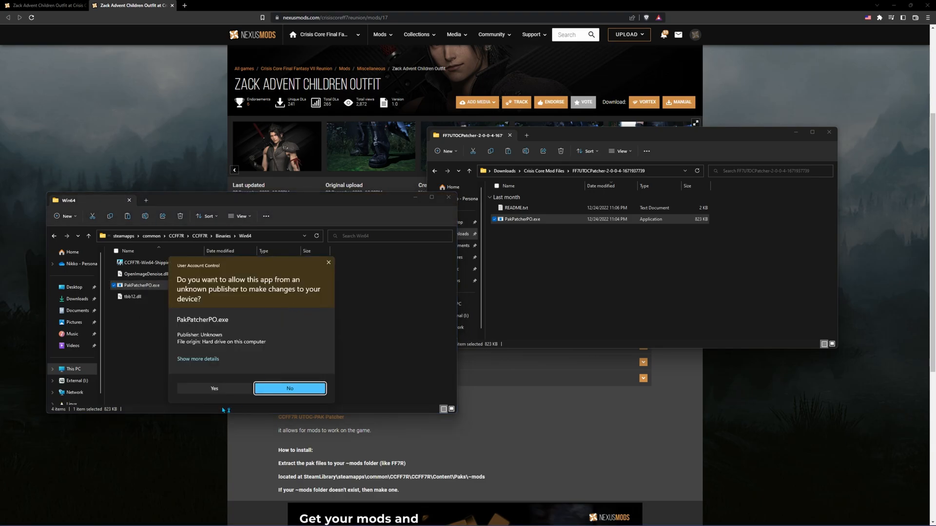
pyautogui.click(214, 389)
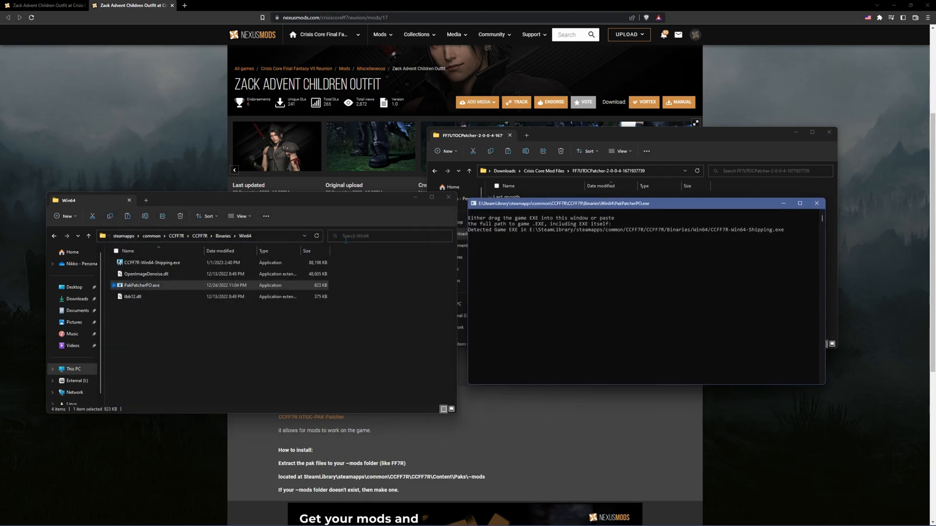
# - Paste the CCFF7R-Win64-Shipping.exe path into PakPatcherPO to patch it, then close the patcher
pyautogui.click(152, 262)
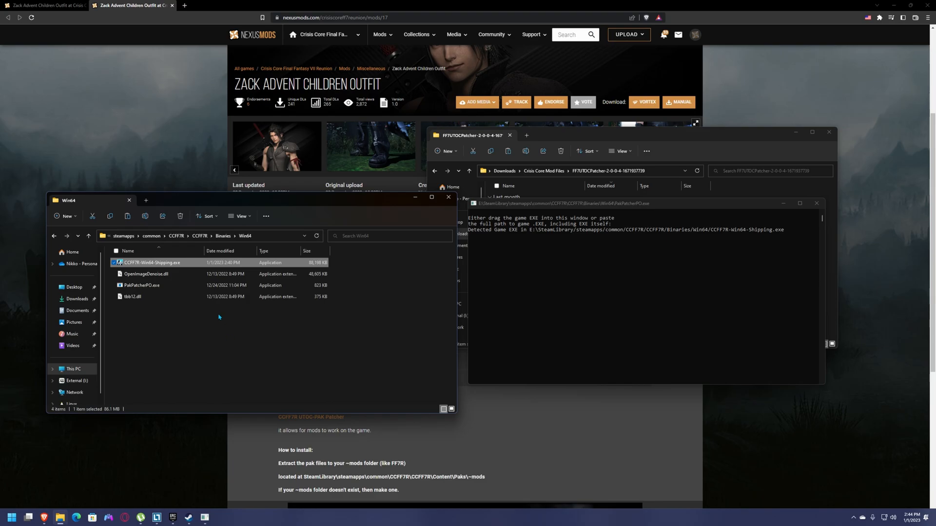
pyautogui.rightClick(151, 263)
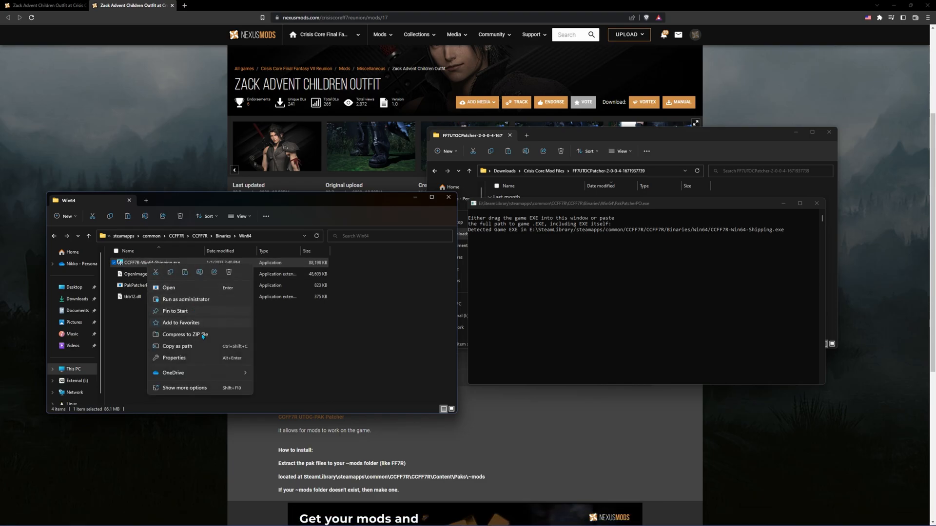
pyautogui.click(614, 283)
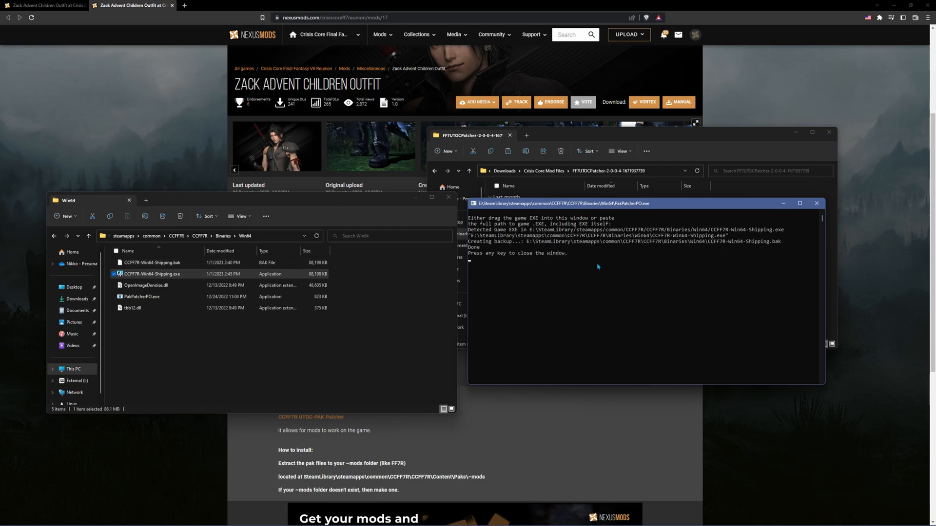
pyautogui.moveTo(360, 262)
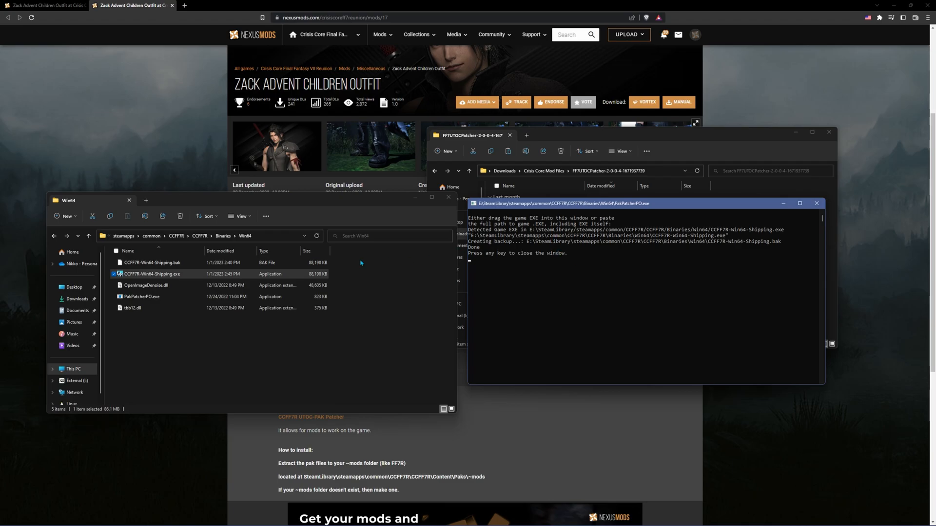
pyautogui.click(203, 236)
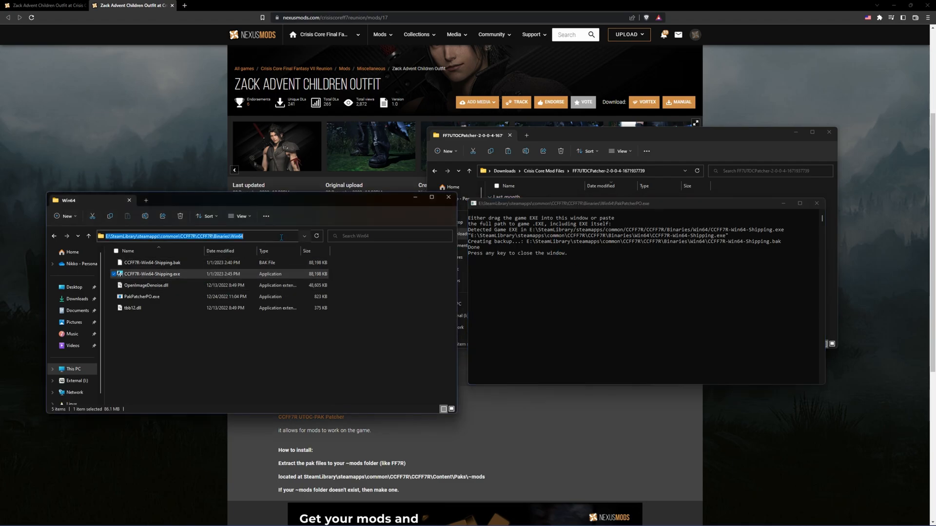
pyautogui.moveTo(572, 279)
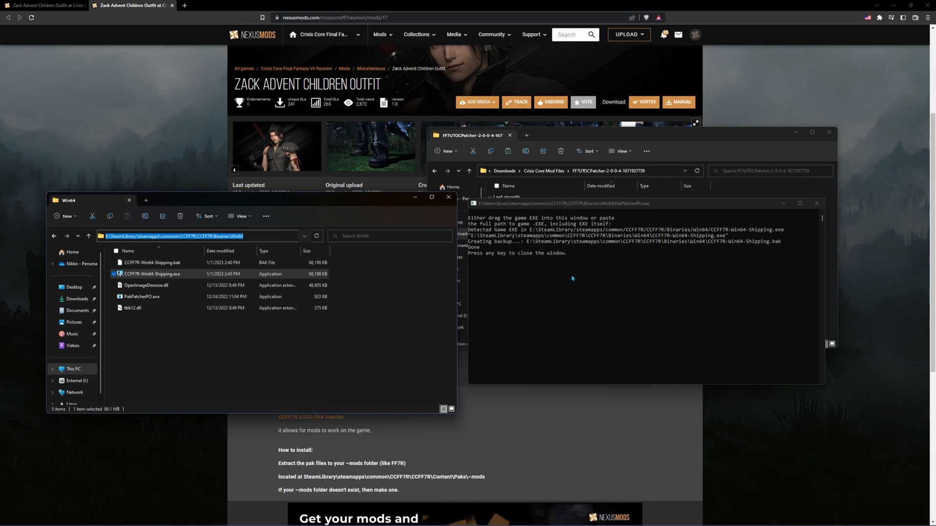
pyautogui.click(151, 274)
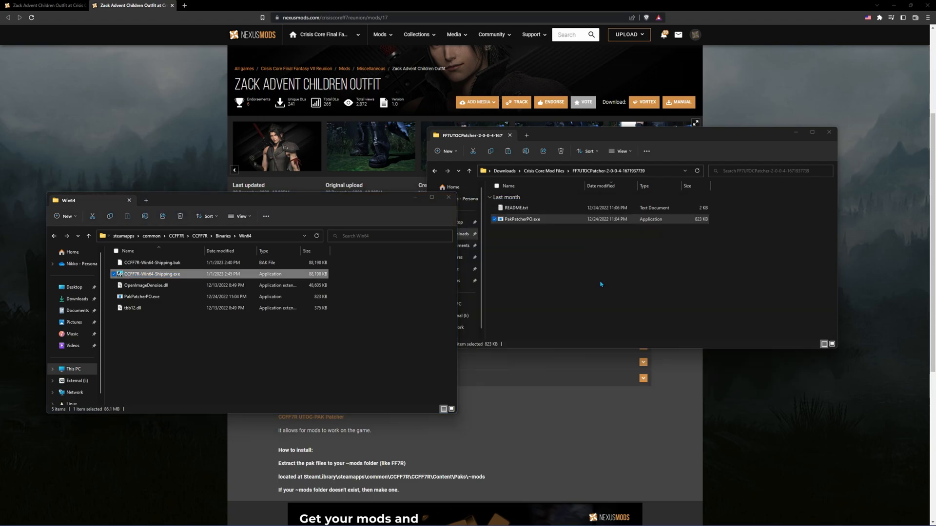
pyautogui.click(601, 284)
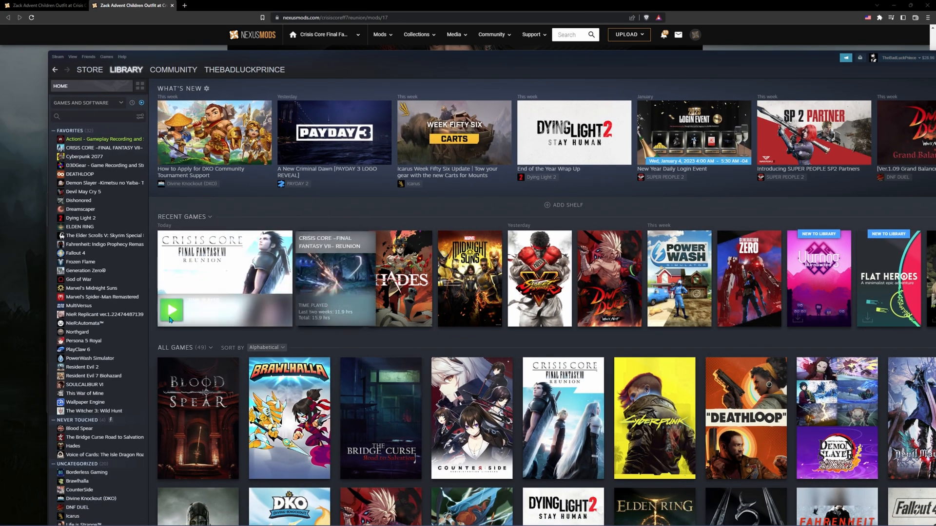
# - Play Crisis Core –Final Fantasy VII– Reunion from Recent Games in the Steam Library
pyautogui.click(172, 310)
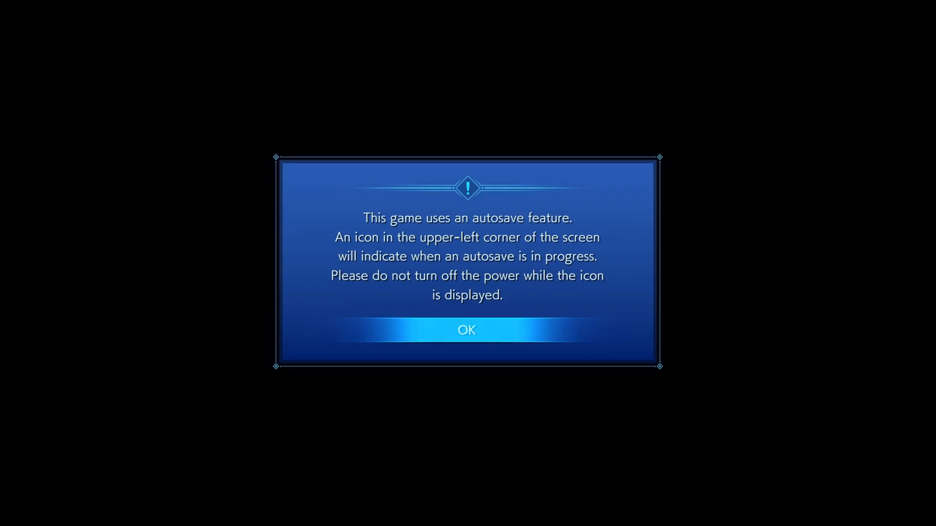
# - Dismiss the autosave notice, continue the latest save, and run Zack through the Shinra lobby
pyautogui.click(466, 330)
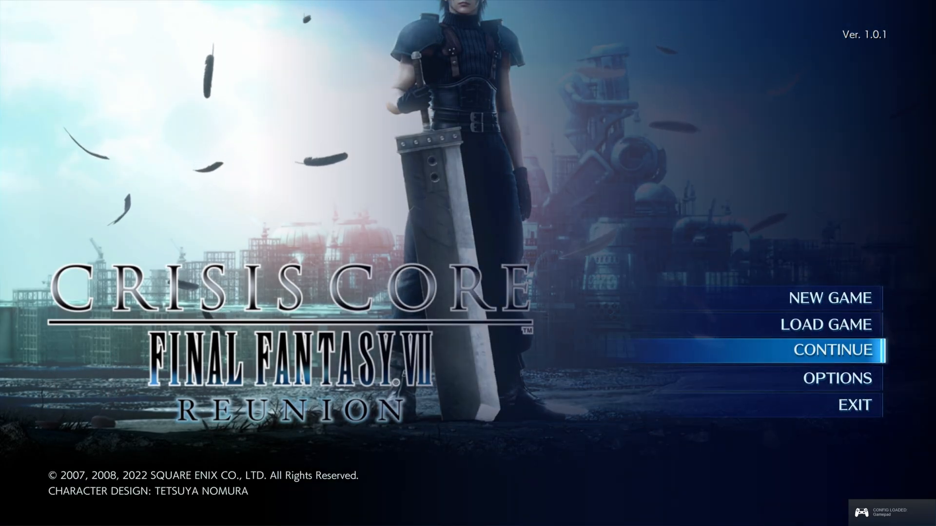
pyautogui.click(832, 350)
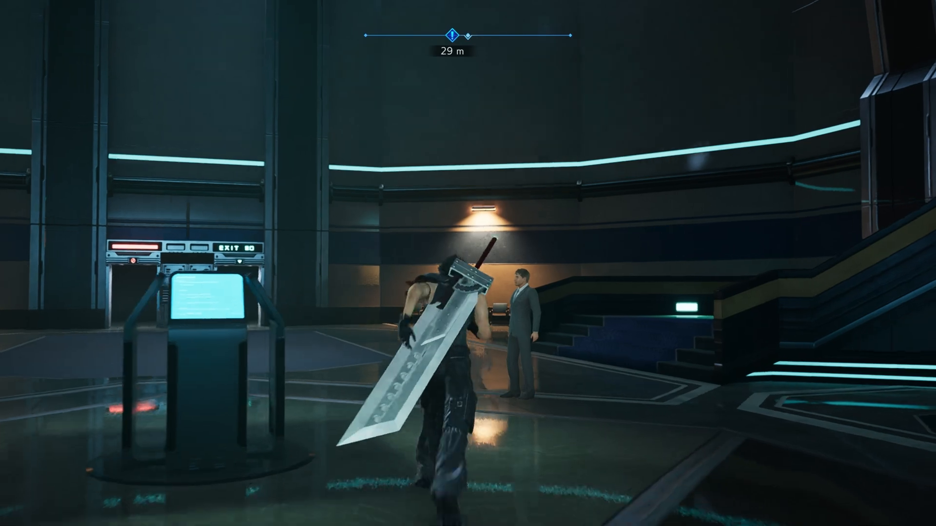
pyautogui.press('w')
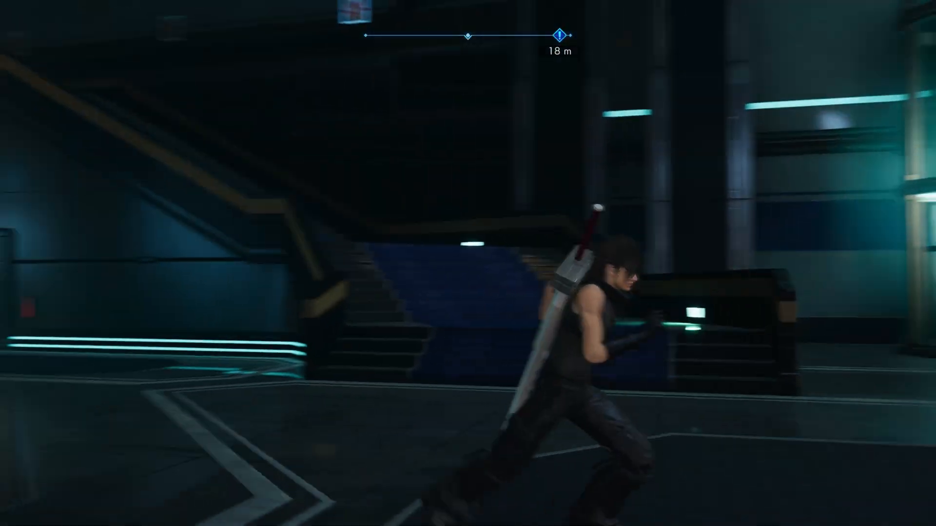